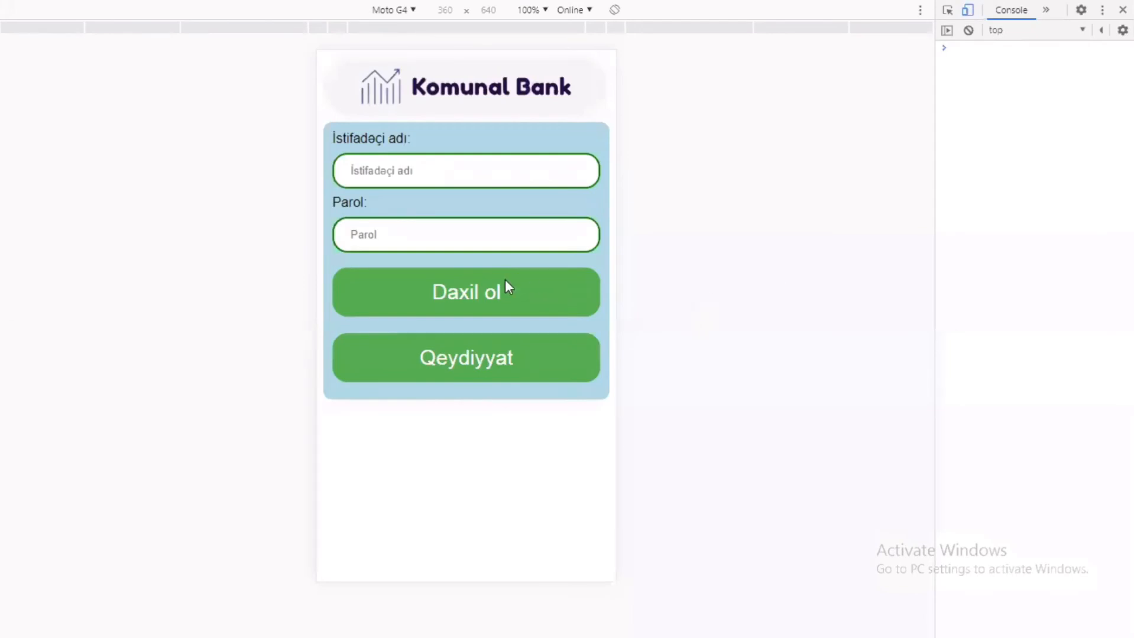
- Sign in with the username and password via Daxil ol
{"action": "left_click", "coordinate": [466, 171]}
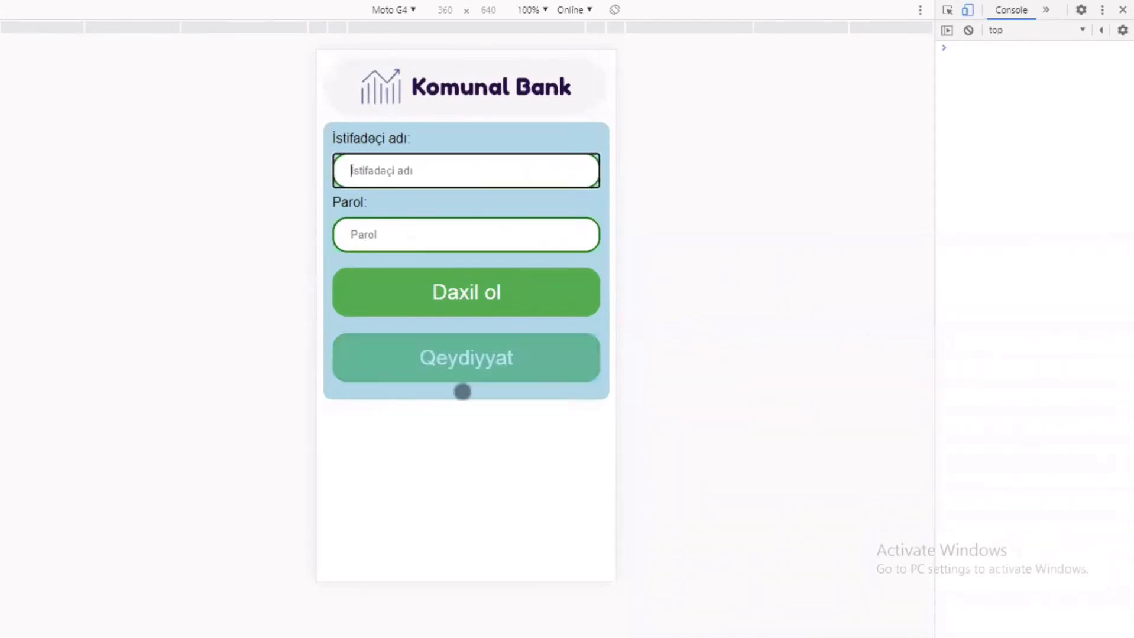
{"action": "mouse_move", "coordinate": [442, 192]}
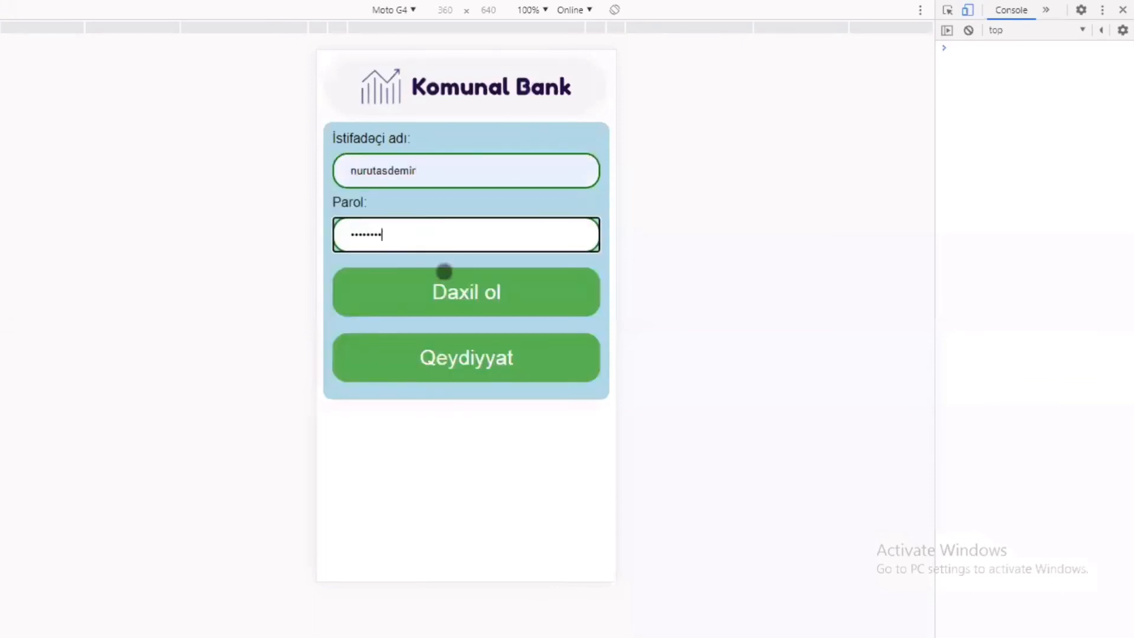
{"action": "left_click", "coordinate": [464, 292]}
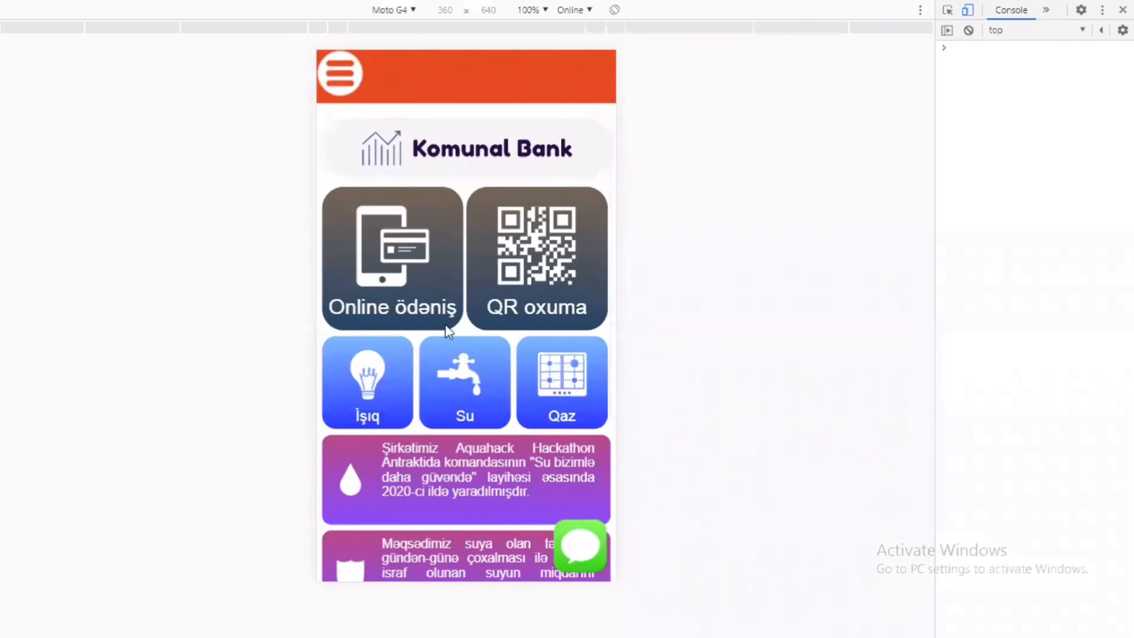
{"action": "mouse_move", "coordinate": [375, 260]}
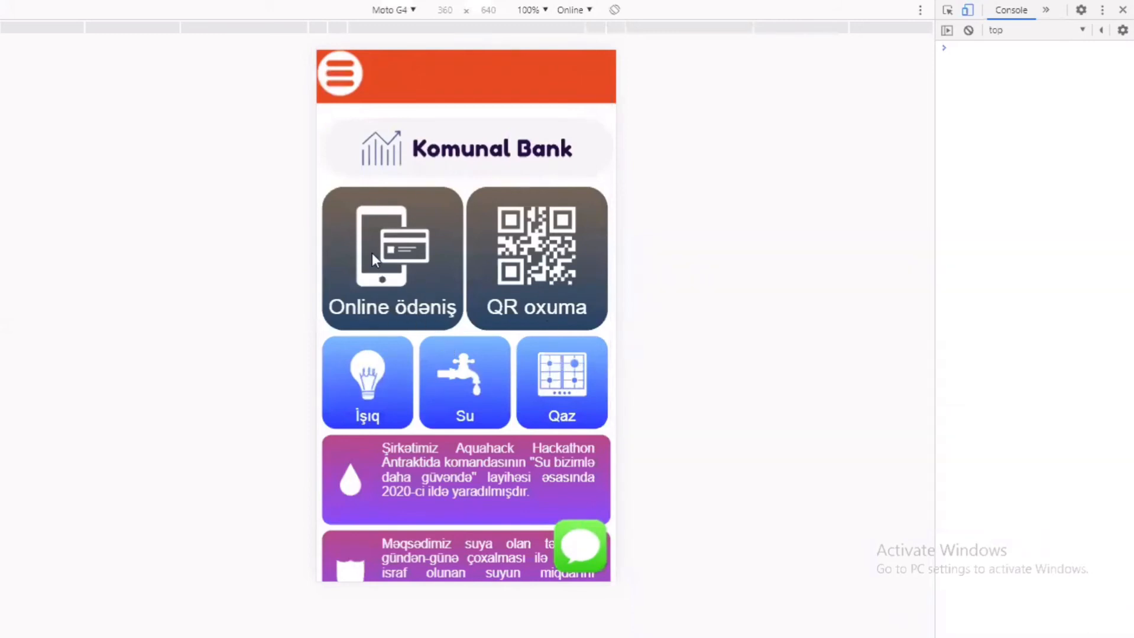
- View the Hesabım account information page from the menu, then return with Geri
{"action": "scroll", "scroll_direction": "down", "scroll_amount": 3}
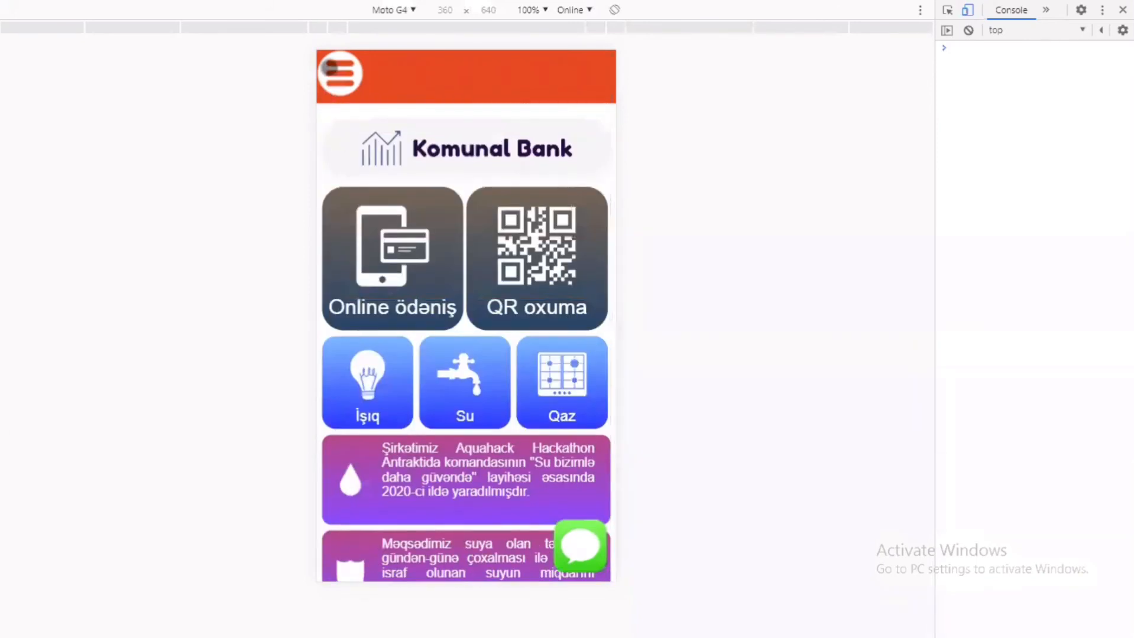
{"action": "left_click", "coordinate": [339, 74]}
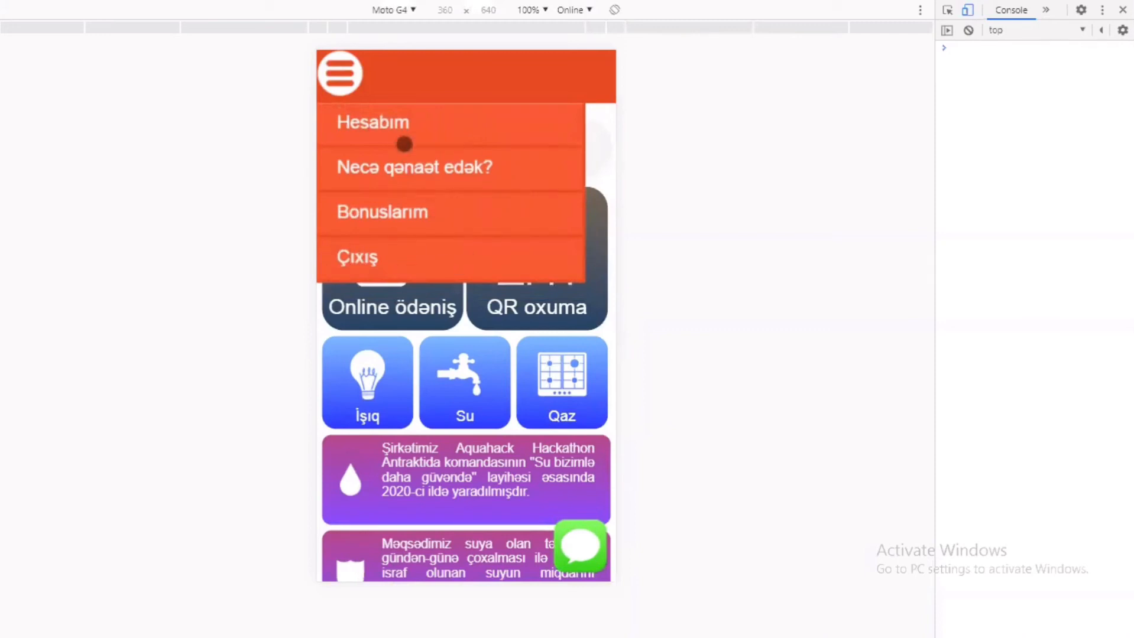
{"action": "left_click", "coordinate": [373, 122]}
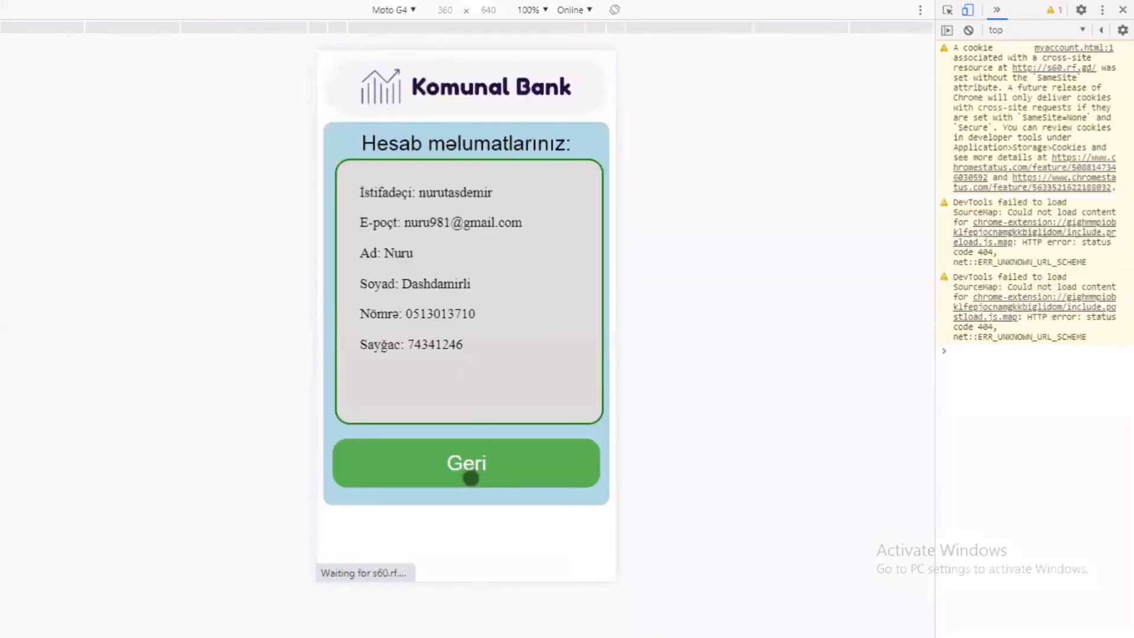
{"action": "left_click", "coordinate": [466, 462]}
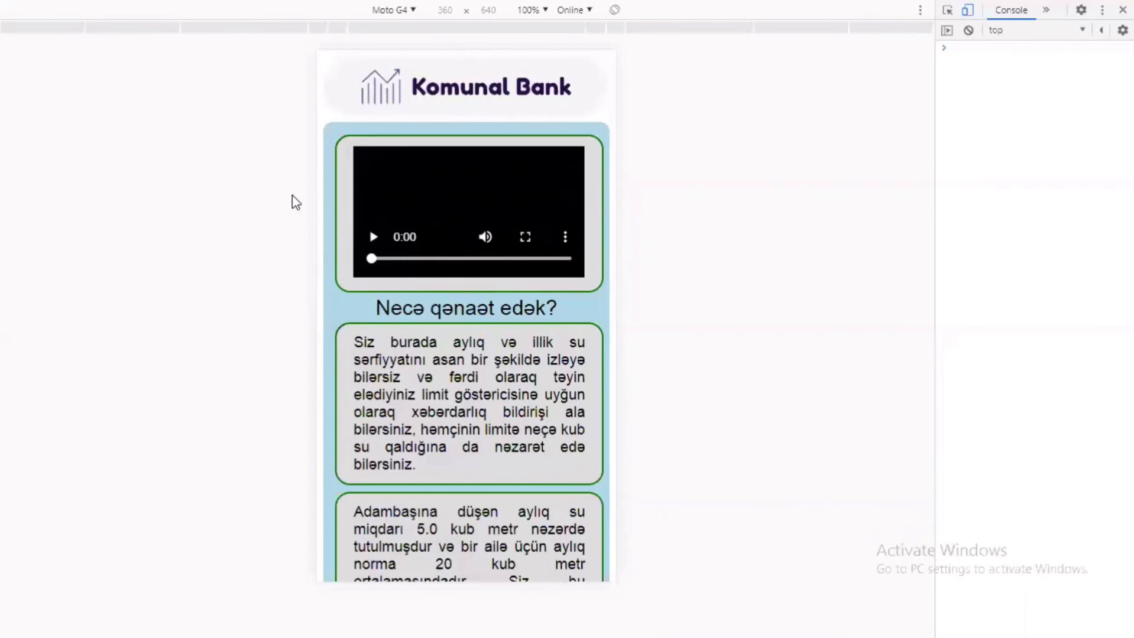
- Browse the savings advice and Bonuslarım cashback page, then open the Yardım mərkəzi form
{"action": "scroll", "scroll_direction": "down", "scroll_amount": 3}
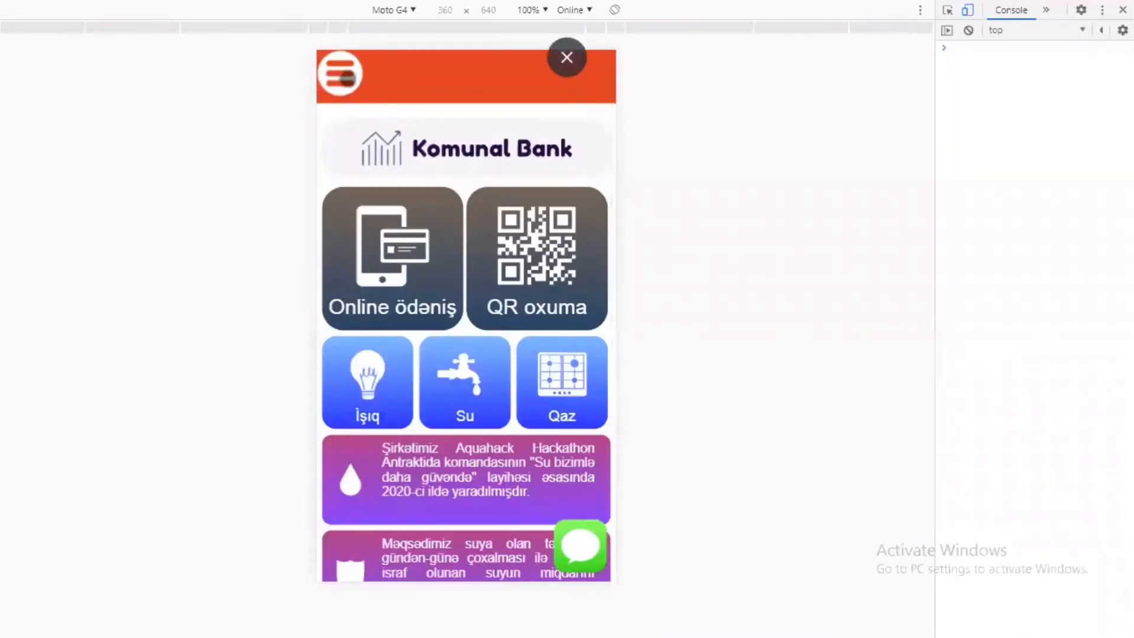
{"action": "left_click", "coordinate": [367, 382]}
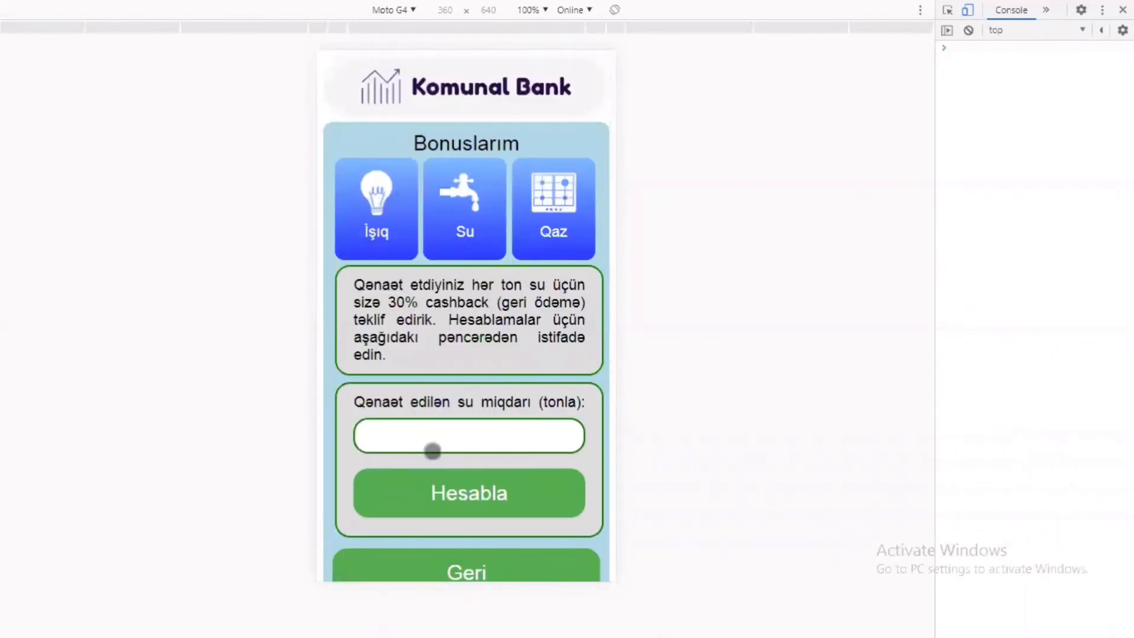
{"action": "left_click", "coordinate": [466, 571]}
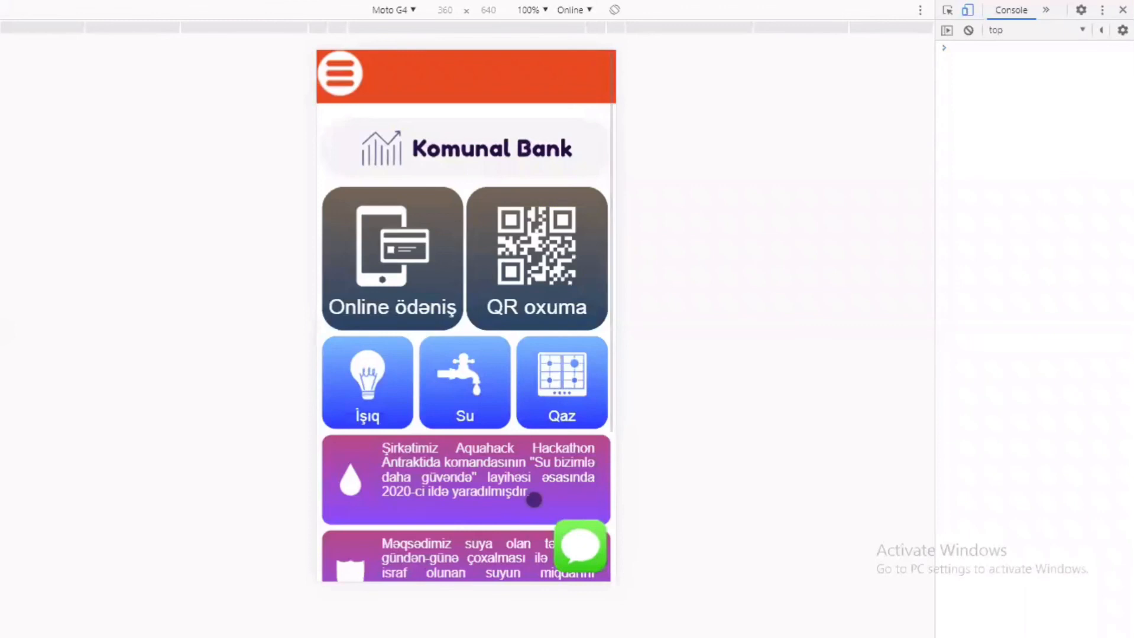
{"action": "left_click", "coordinate": [579, 546]}
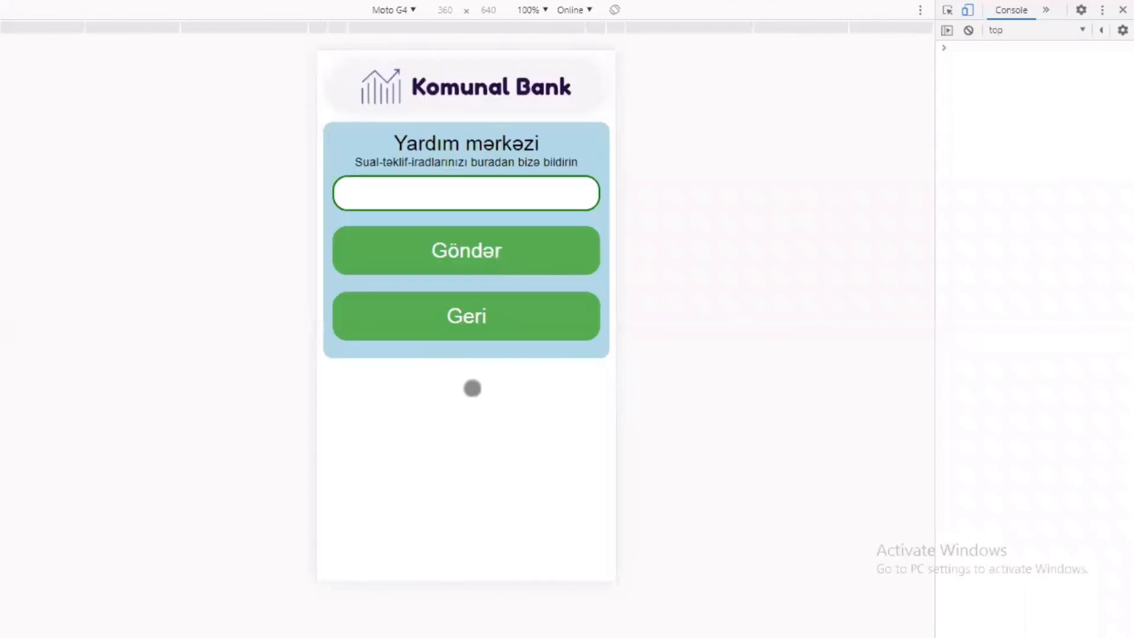
{"action": "mouse_move", "coordinate": [447, 187]}
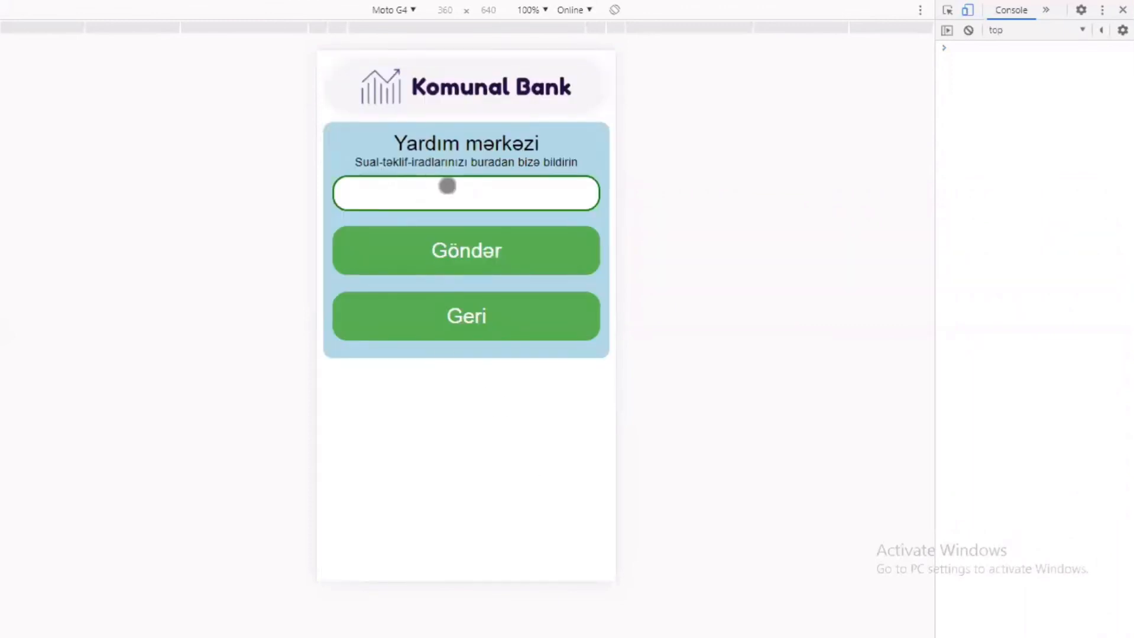